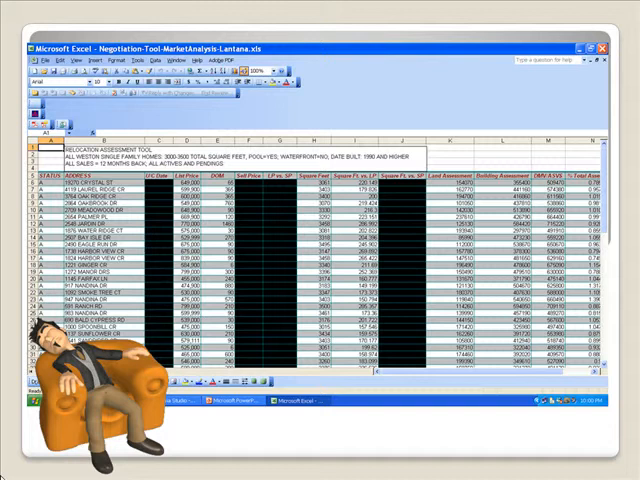
Reach the Print dialog from the File menu and enter the Xerox printer's Properties
{"action": "left_click", "coordinate": [12, 36]}
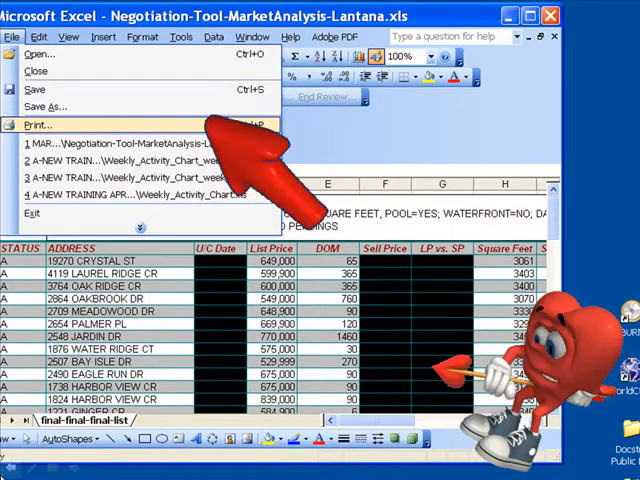
{"action": "left_click", "coordinate": [38, 124]}
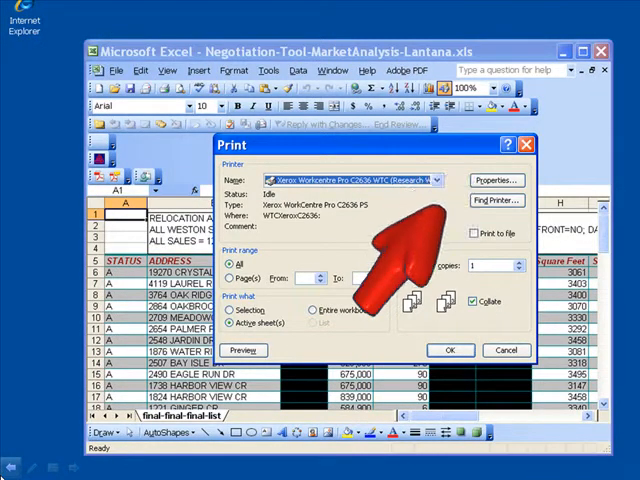
{"action": "left_click", "coordinate": [496, 180]}
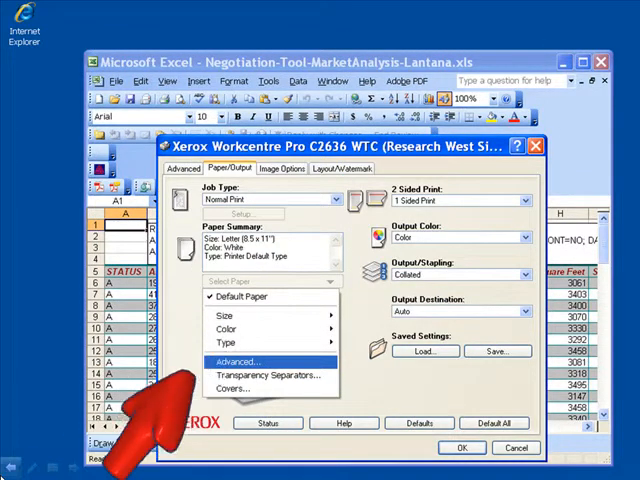
Choose Tabloid 11x17 paper in Landscape in the advanced paper options and confirm
{"action": "left_click", "coordinate": [236, 360]}
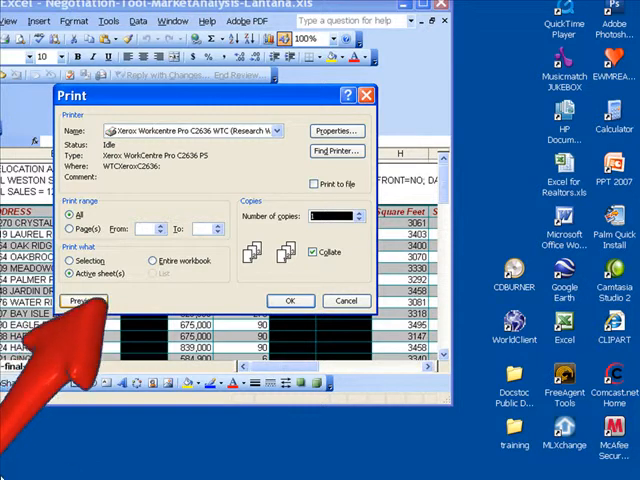
Show the market analysis worksheet in Print Preview, page 1 of 2
{"action": "left_click", "coordinate": [84, 300]}
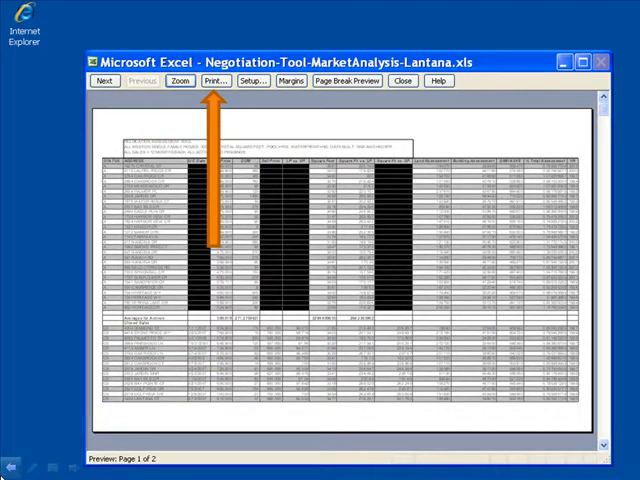